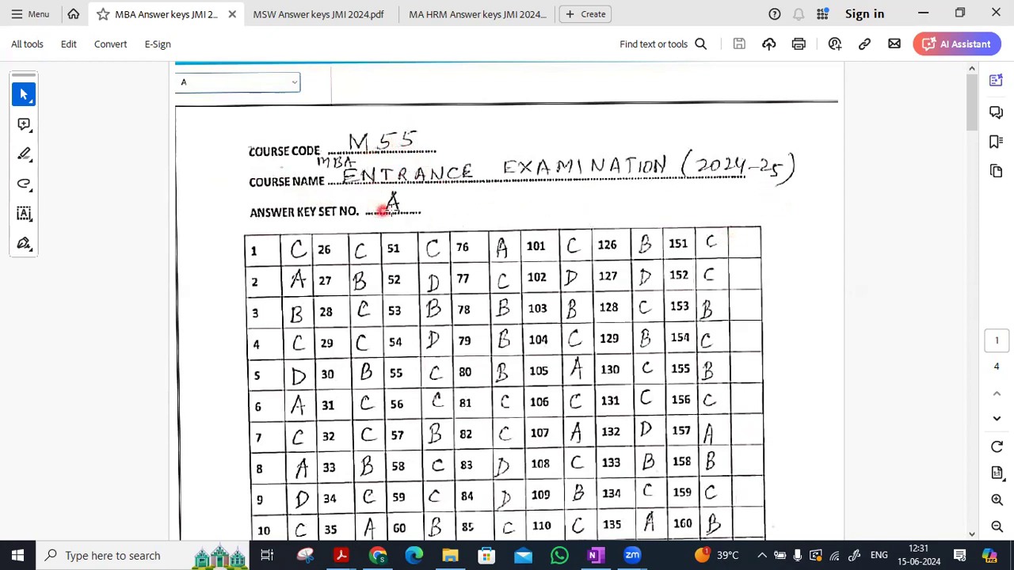
mouse_move(839, 306)
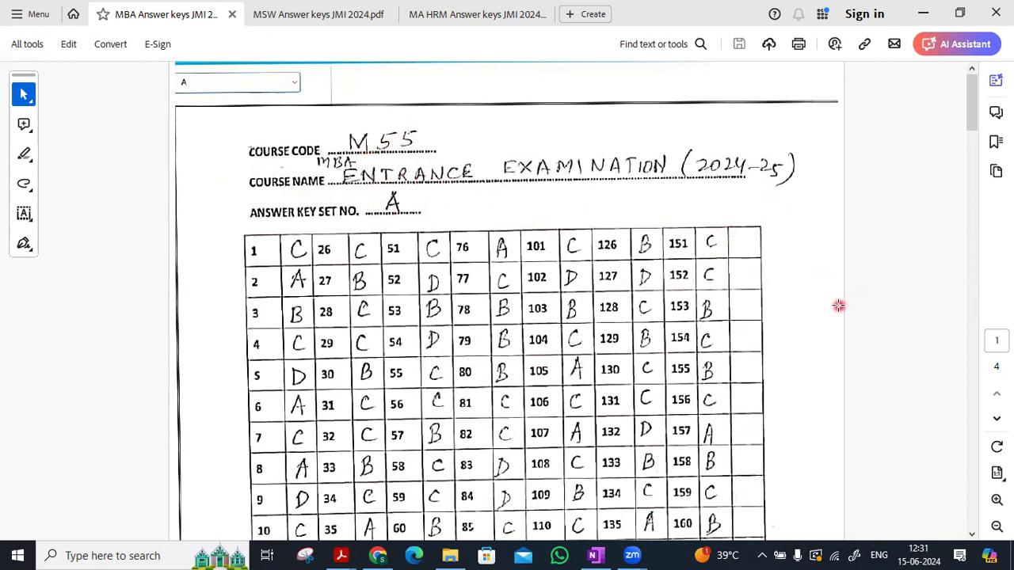
mouse_move(370, 185)
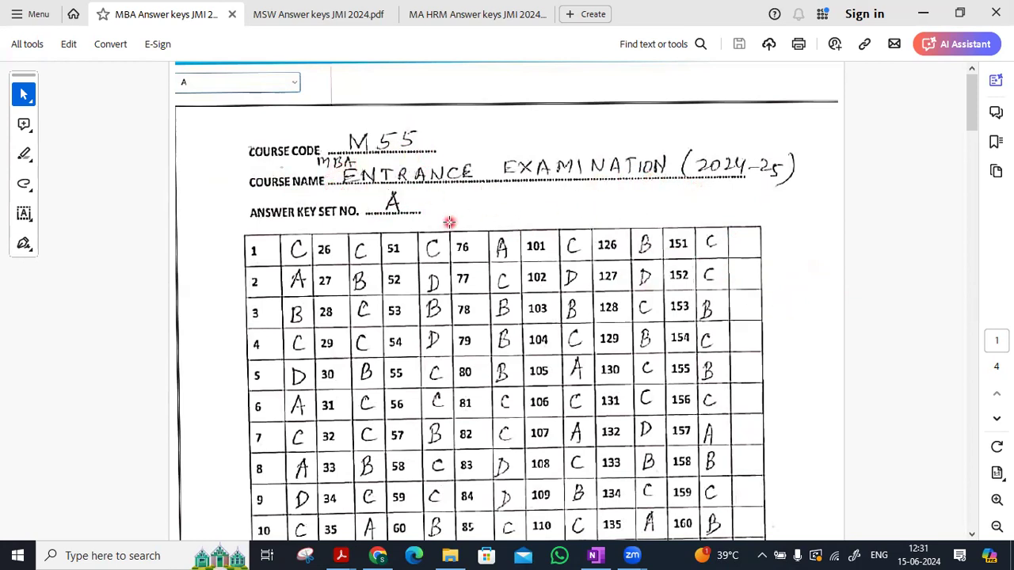
- Scroll past set A to the bottom of set B and its Q.143 note
scroll(down, 3)
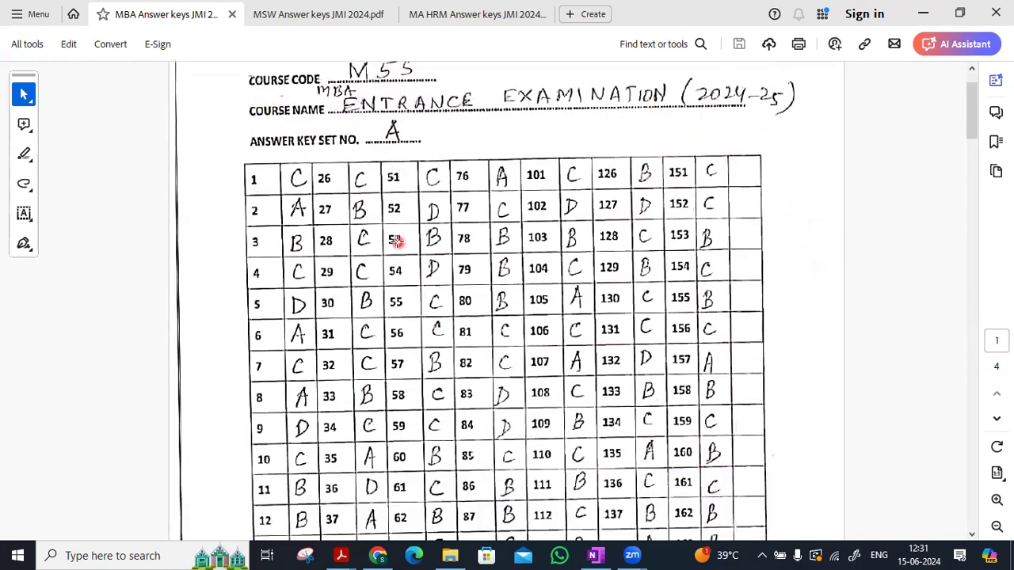
scroll(down, 3)
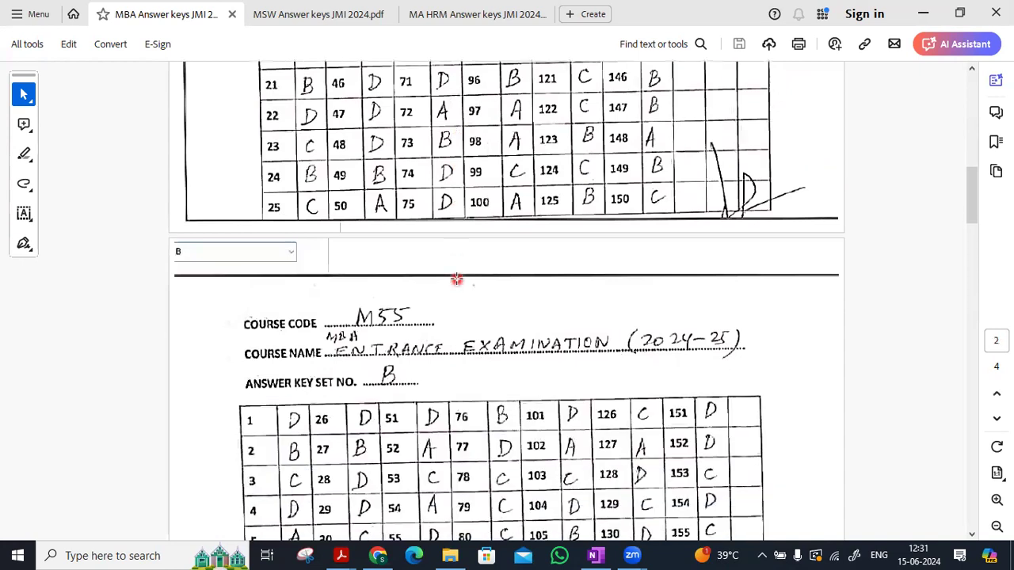
scroll(down, 3)
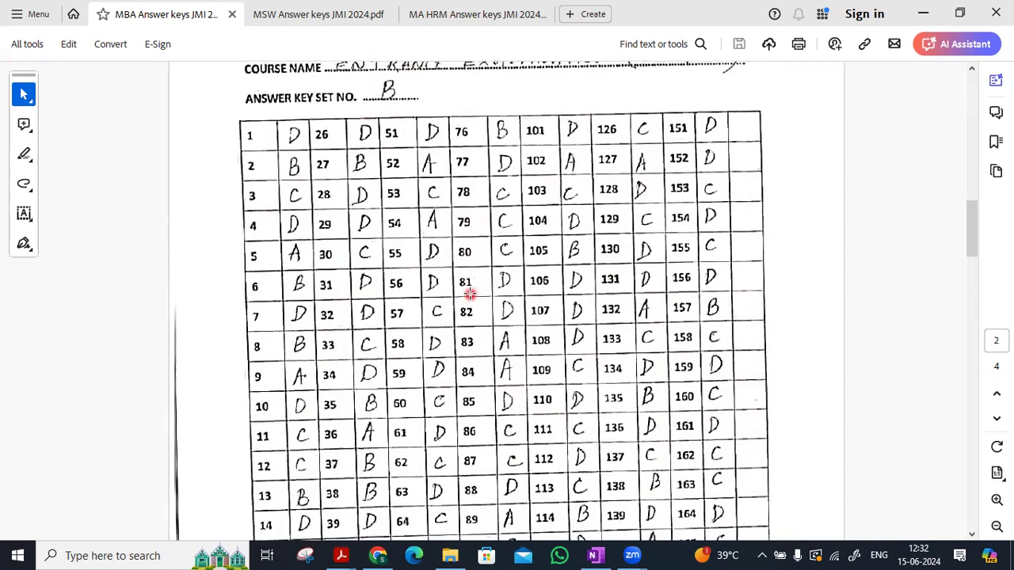
scroll(down, 3)
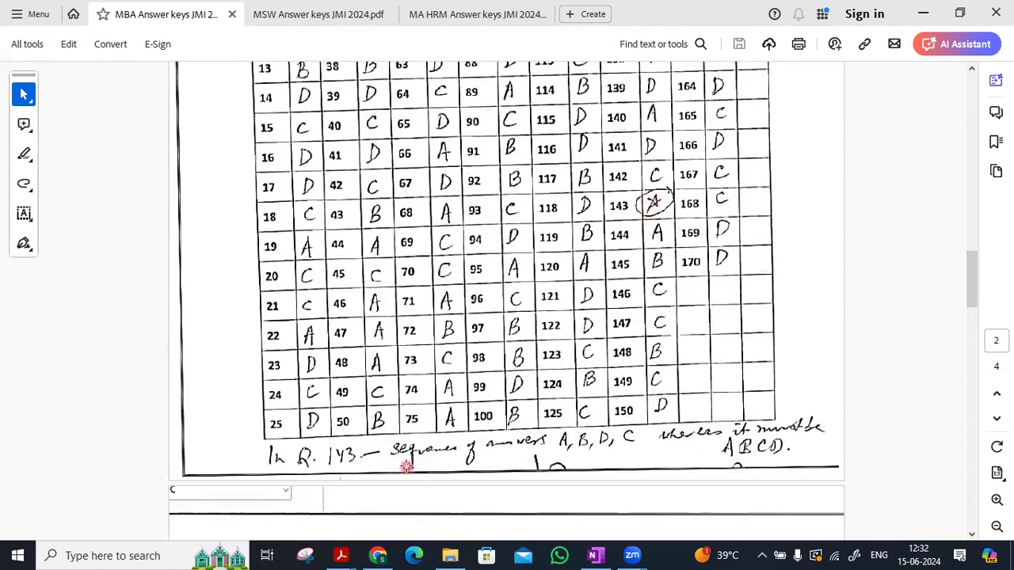
mouse_move(638, 460)
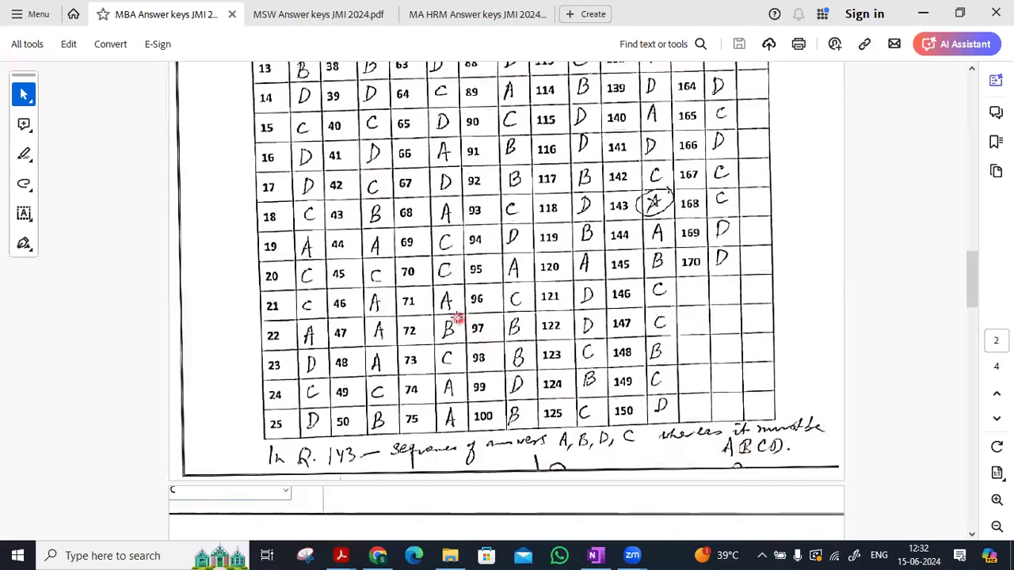
- Scroll through the set C table to its footnotes on Q.22, Q.134 and Q.160
scroll(down, 3)
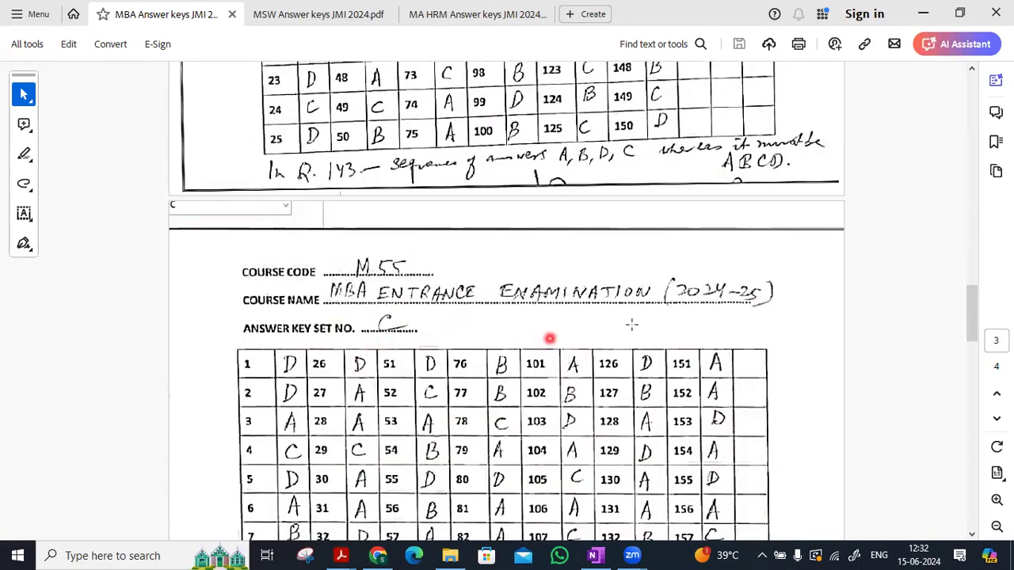
scroll(down, 3)
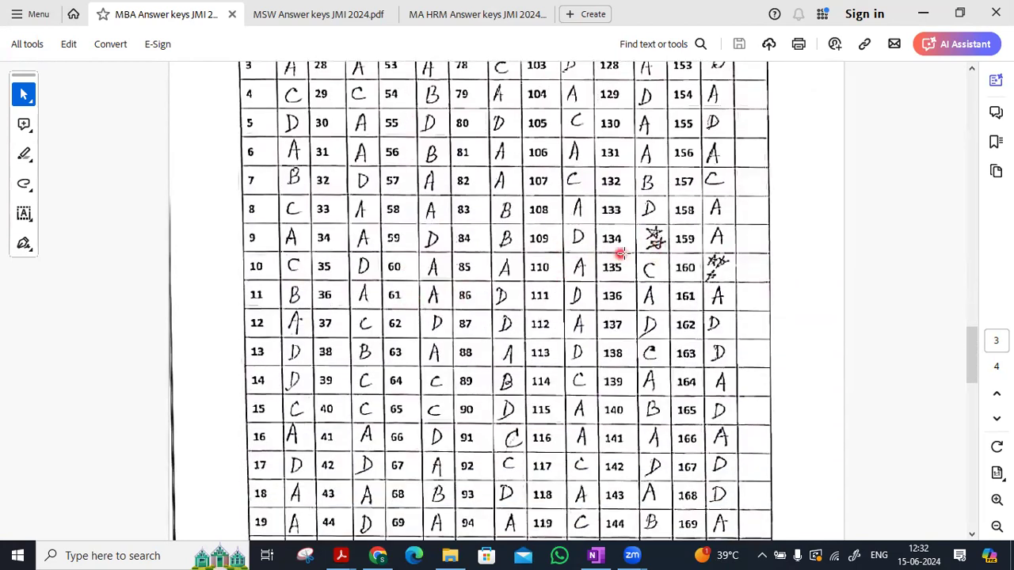
scroll(down, 3)
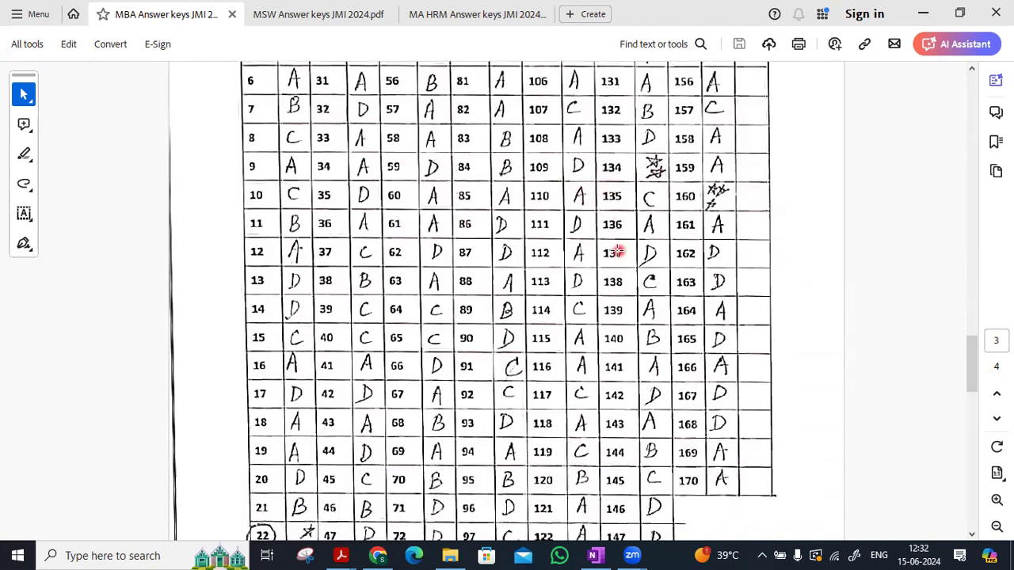
scroll(down, 3)
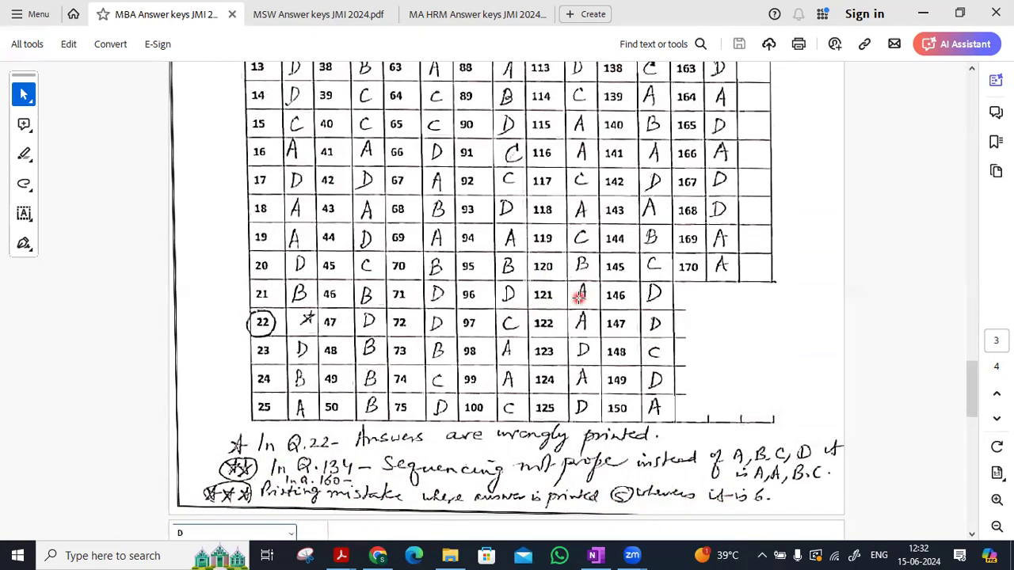
mouse_move(565, 298)
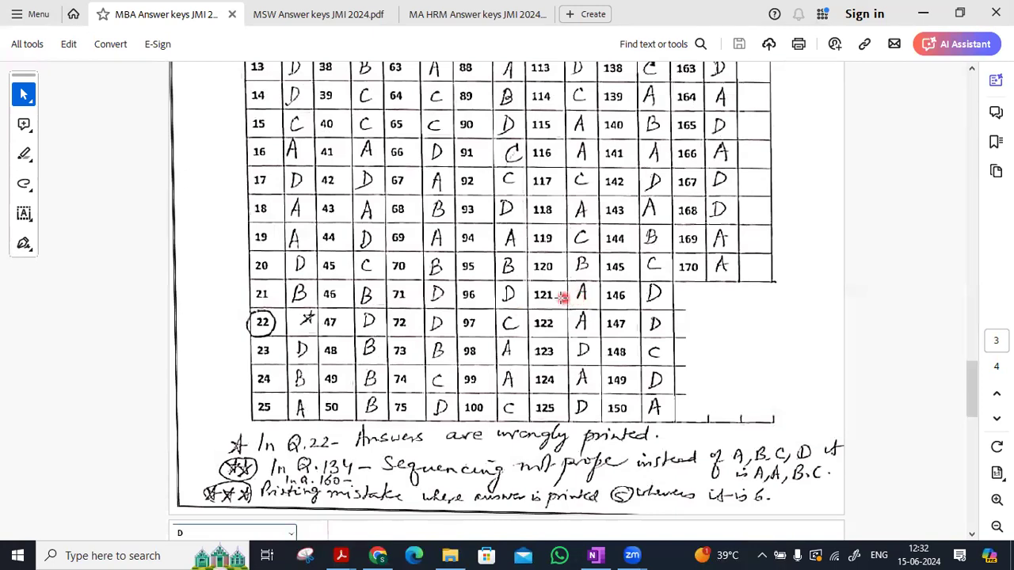
scroll(down, 3)
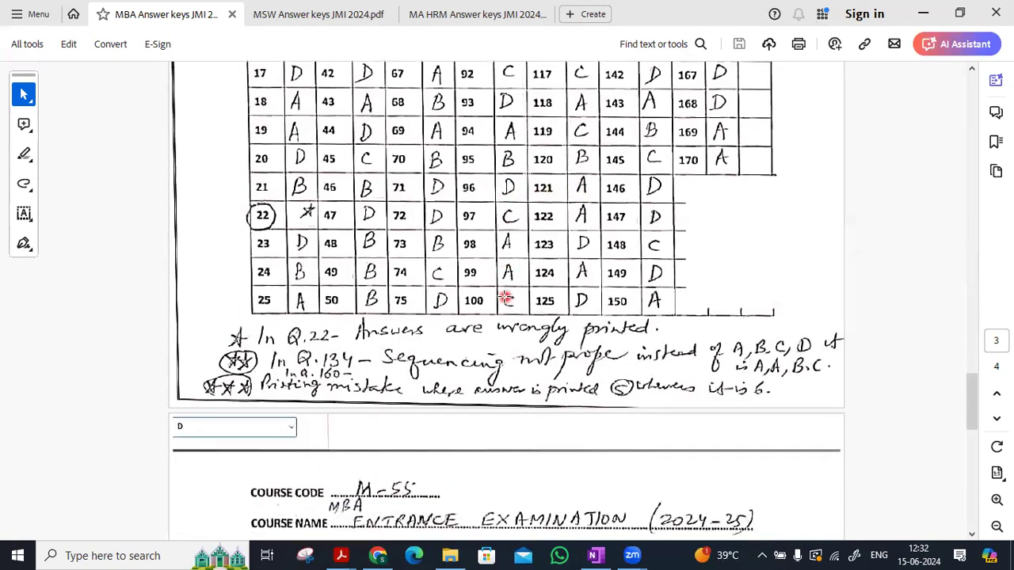
scroll(down, 3)
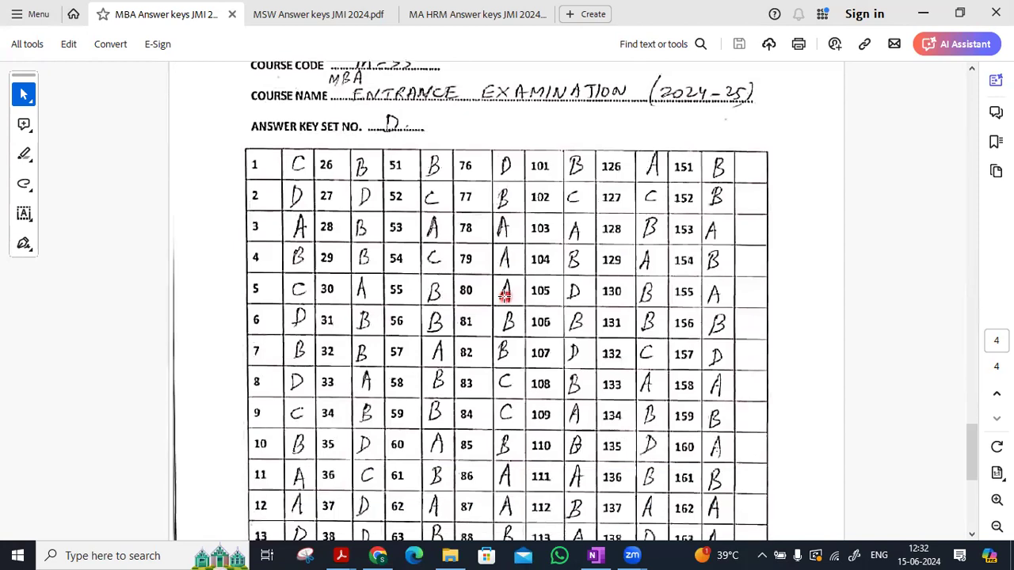
scroll(down, 3)
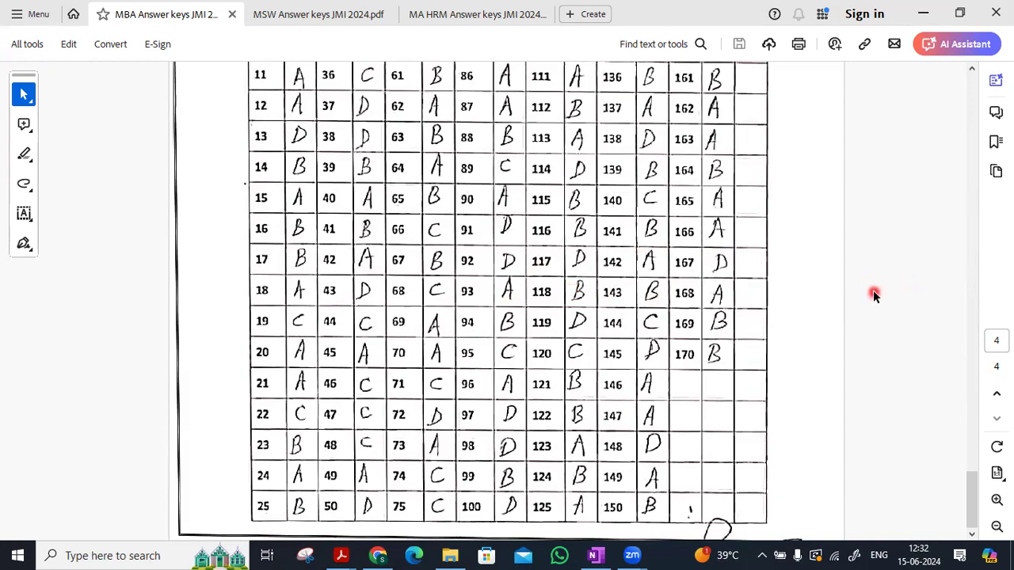
mouse_move(872, 290)
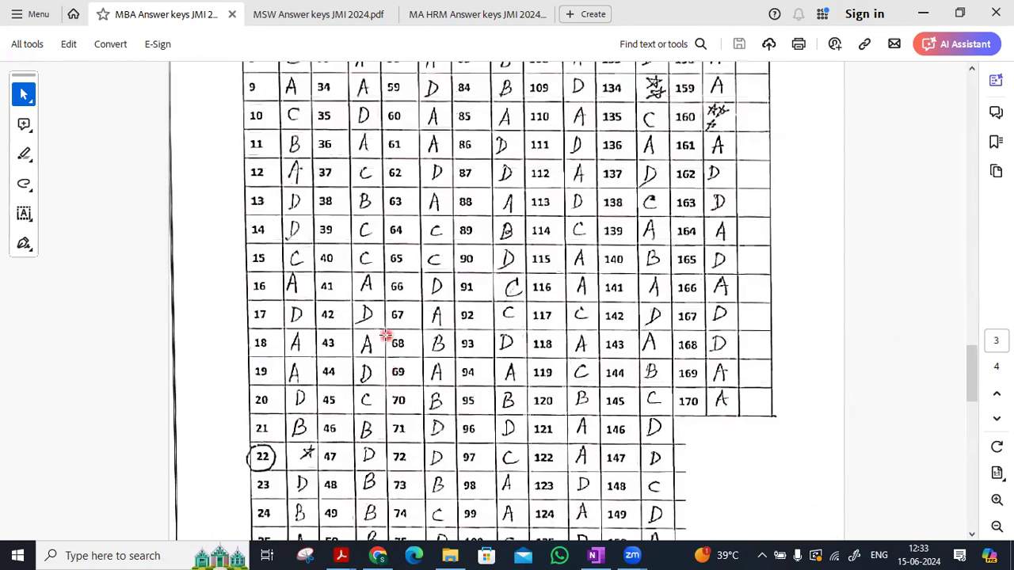
- Open the MSW Answer keys JMI 2024.pdf tab showing MA Social Work set A
scroll(down, 3)
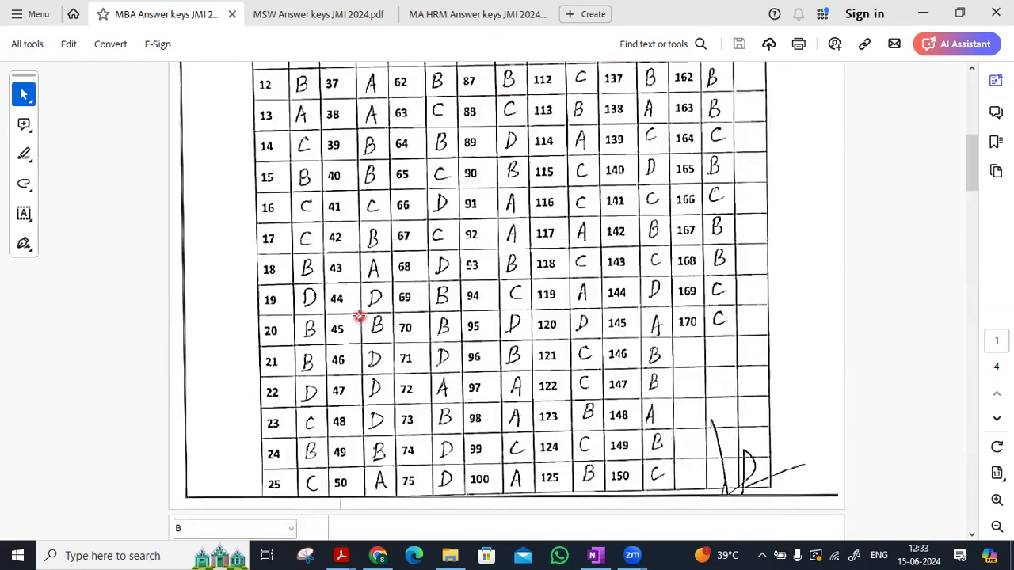
click(317, 14)
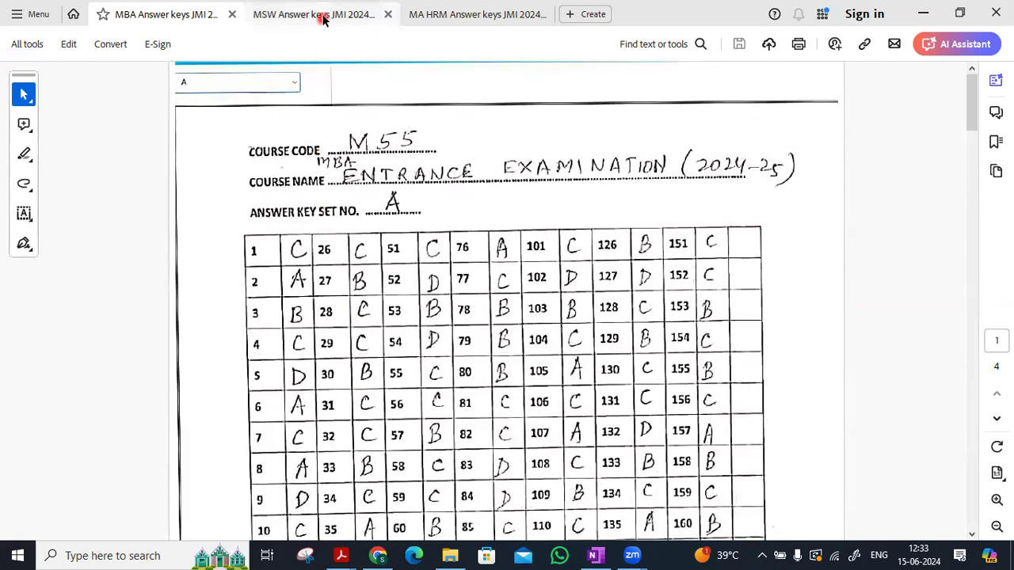
click(159, 15)
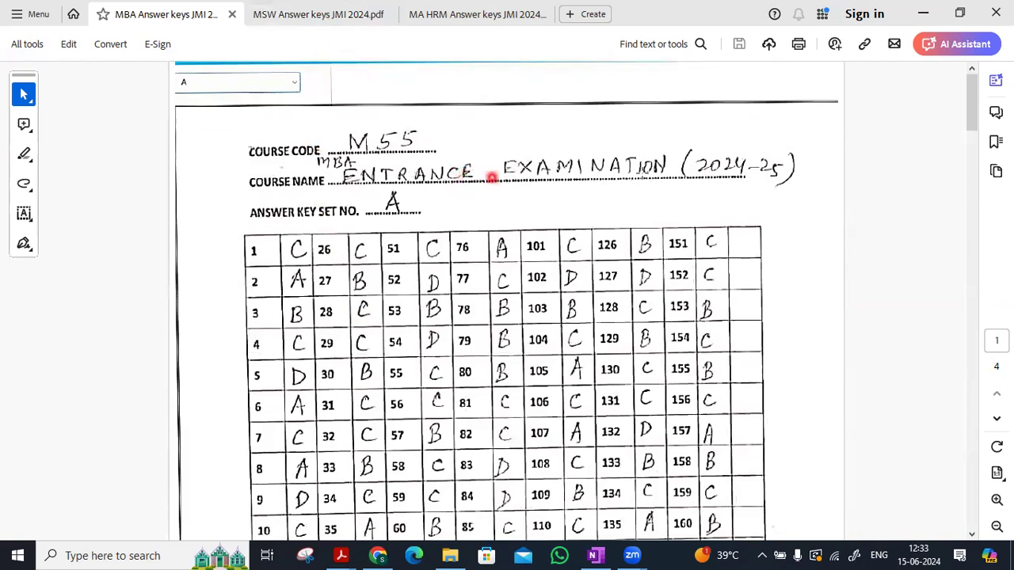
click(321, 15)
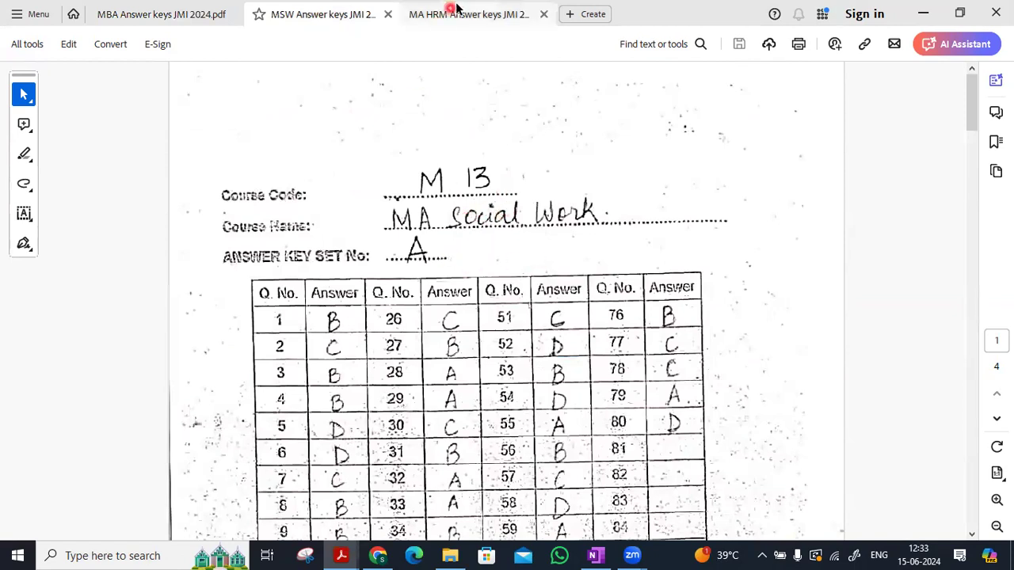
- Switch to the MA HRM answer keys file and scroll through sets A and B
click(470, 15)
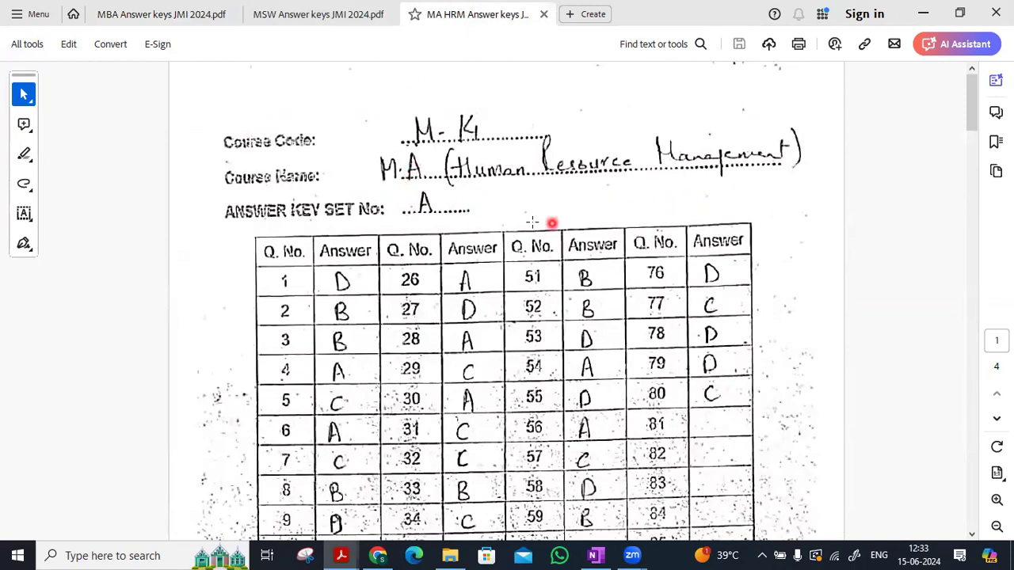
scroll(down, 3)
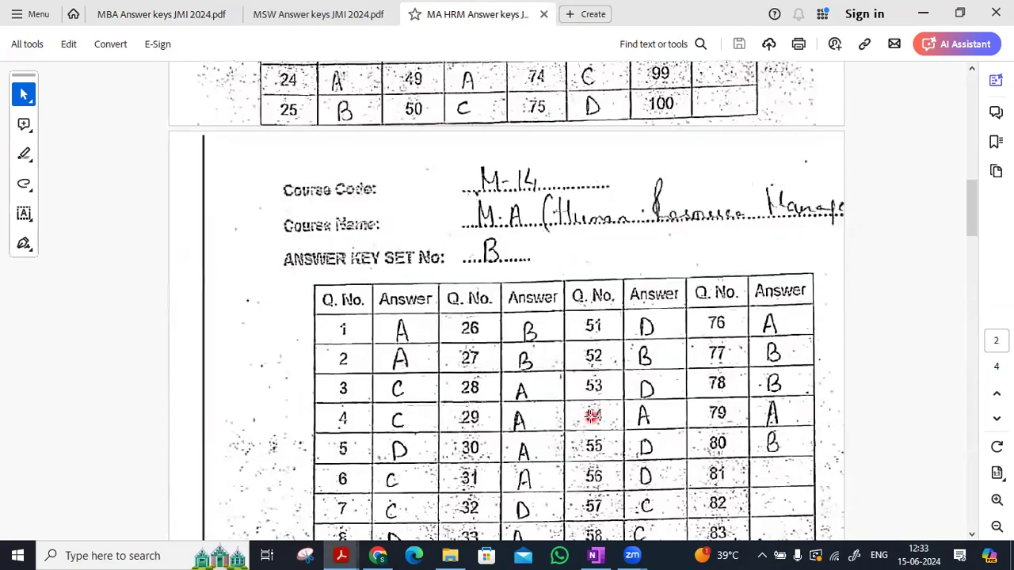
scroll(down, 3)
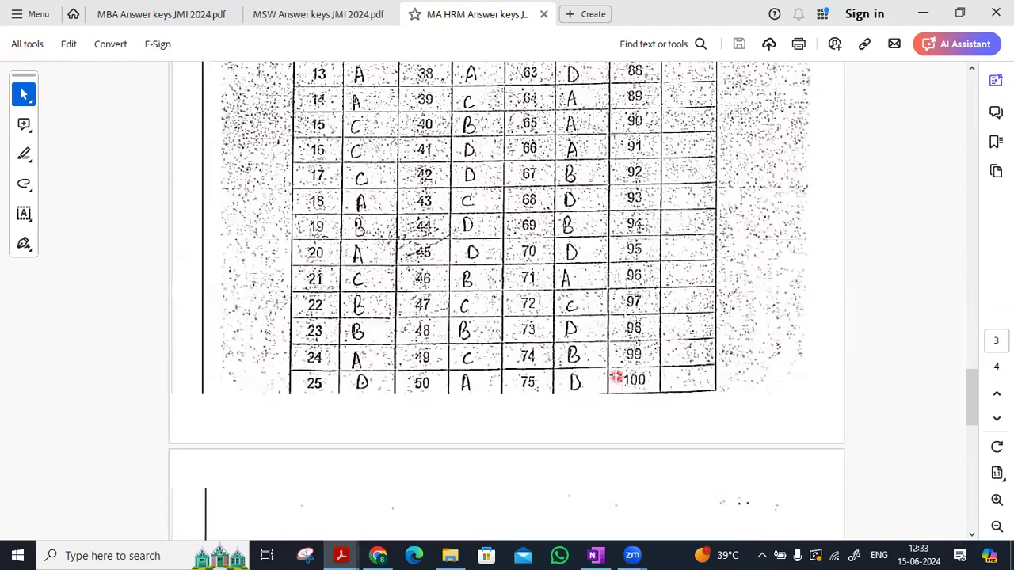
scroll(down, 3)
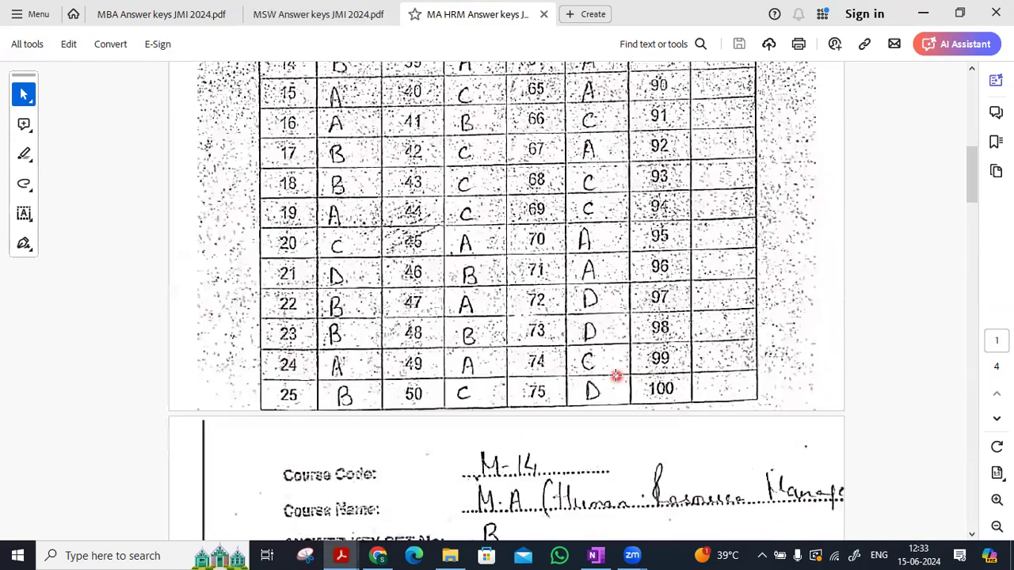
scroll(down, 3)
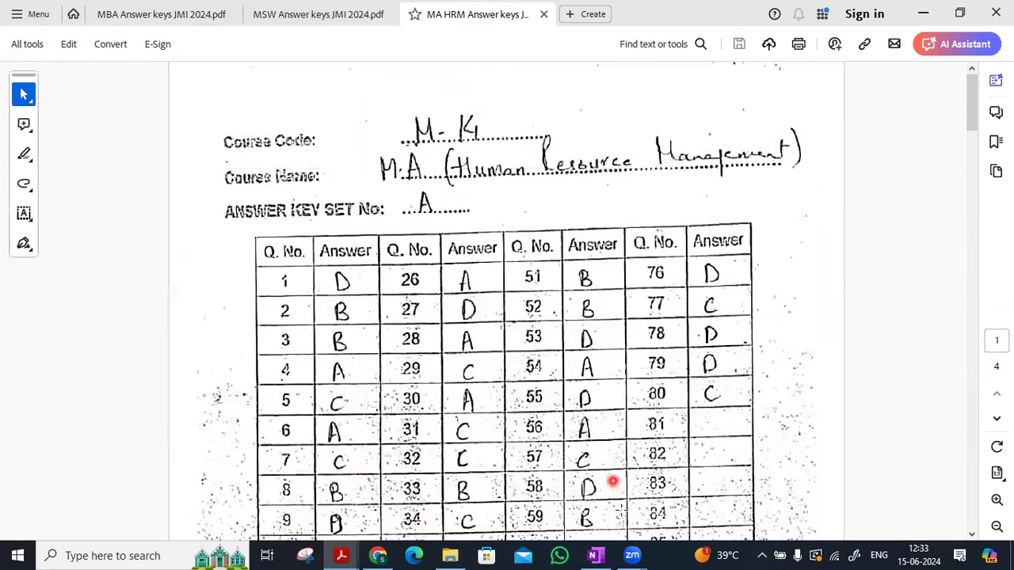